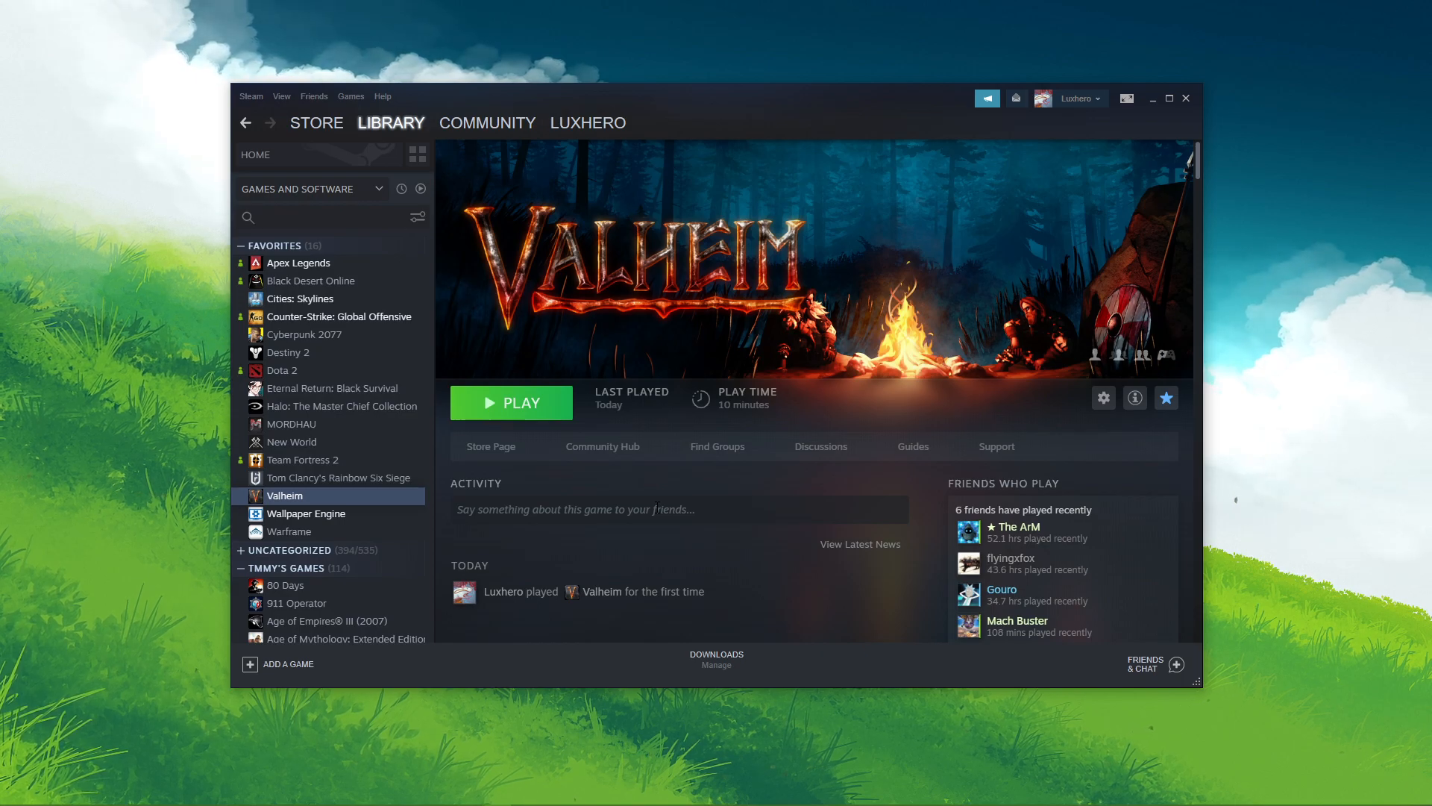
mouse_move(664, 498)
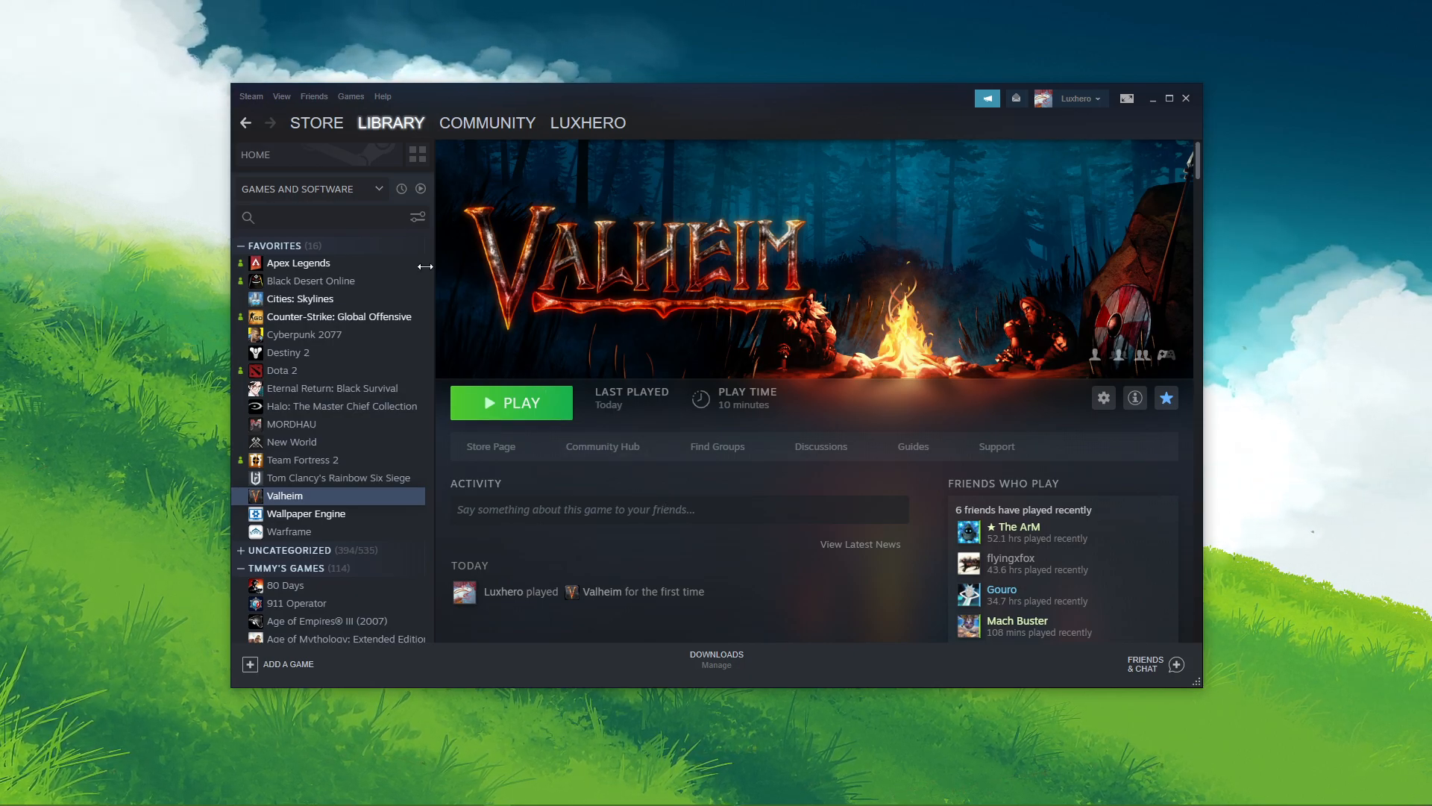
Open Steam's Settings from the Steam menu, landing on the In-Game page.
click(251, 95)
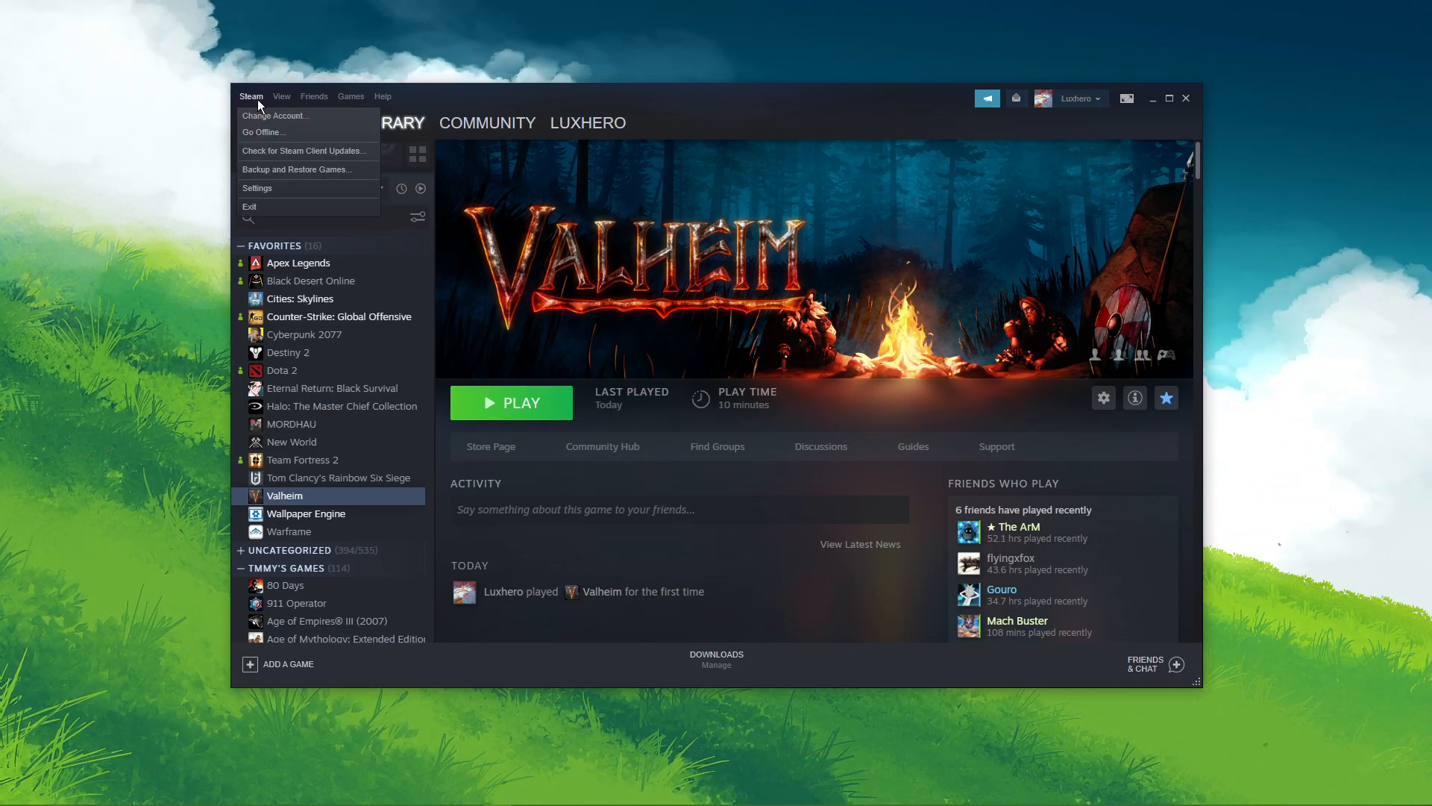
click(259, 188)
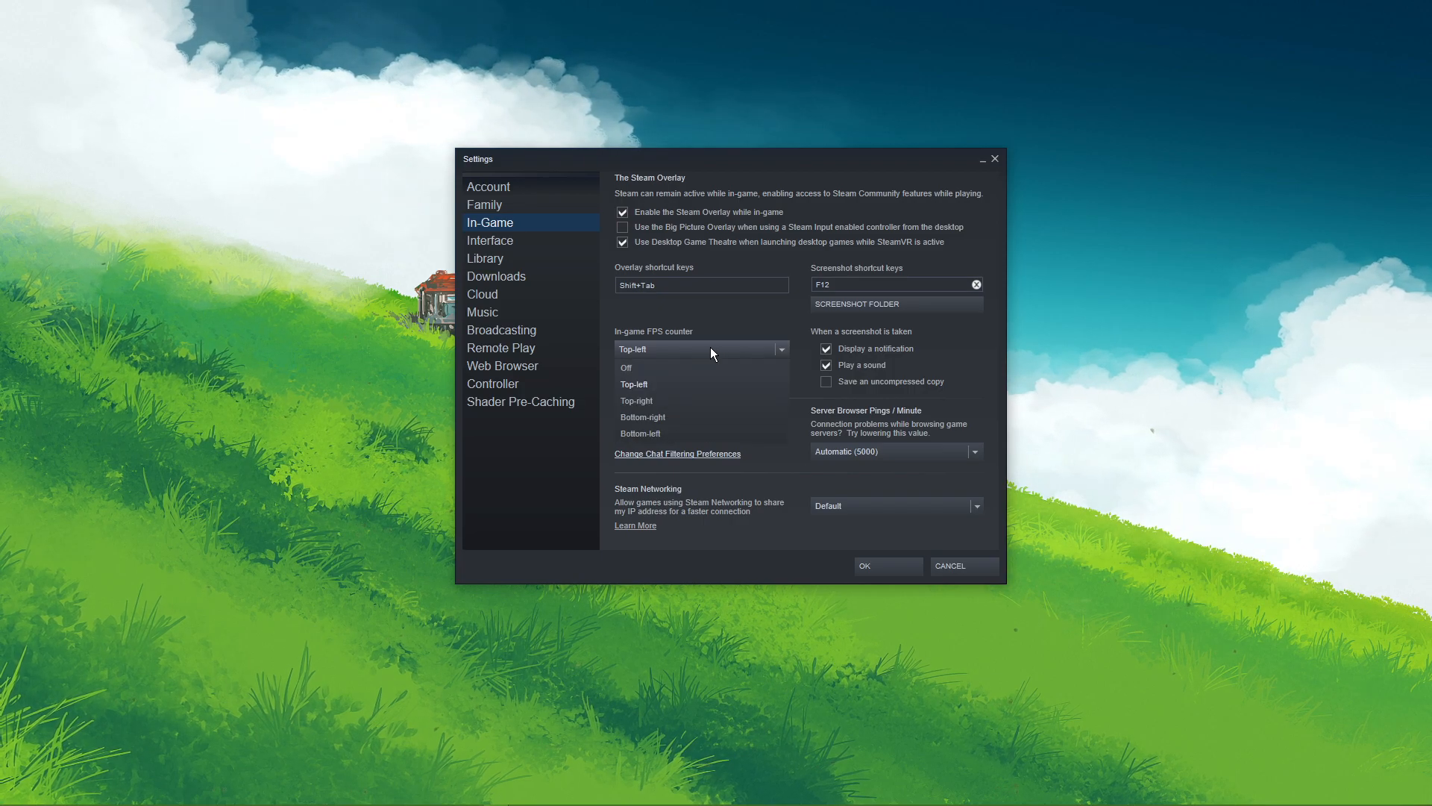
mouse_move(640, 433)
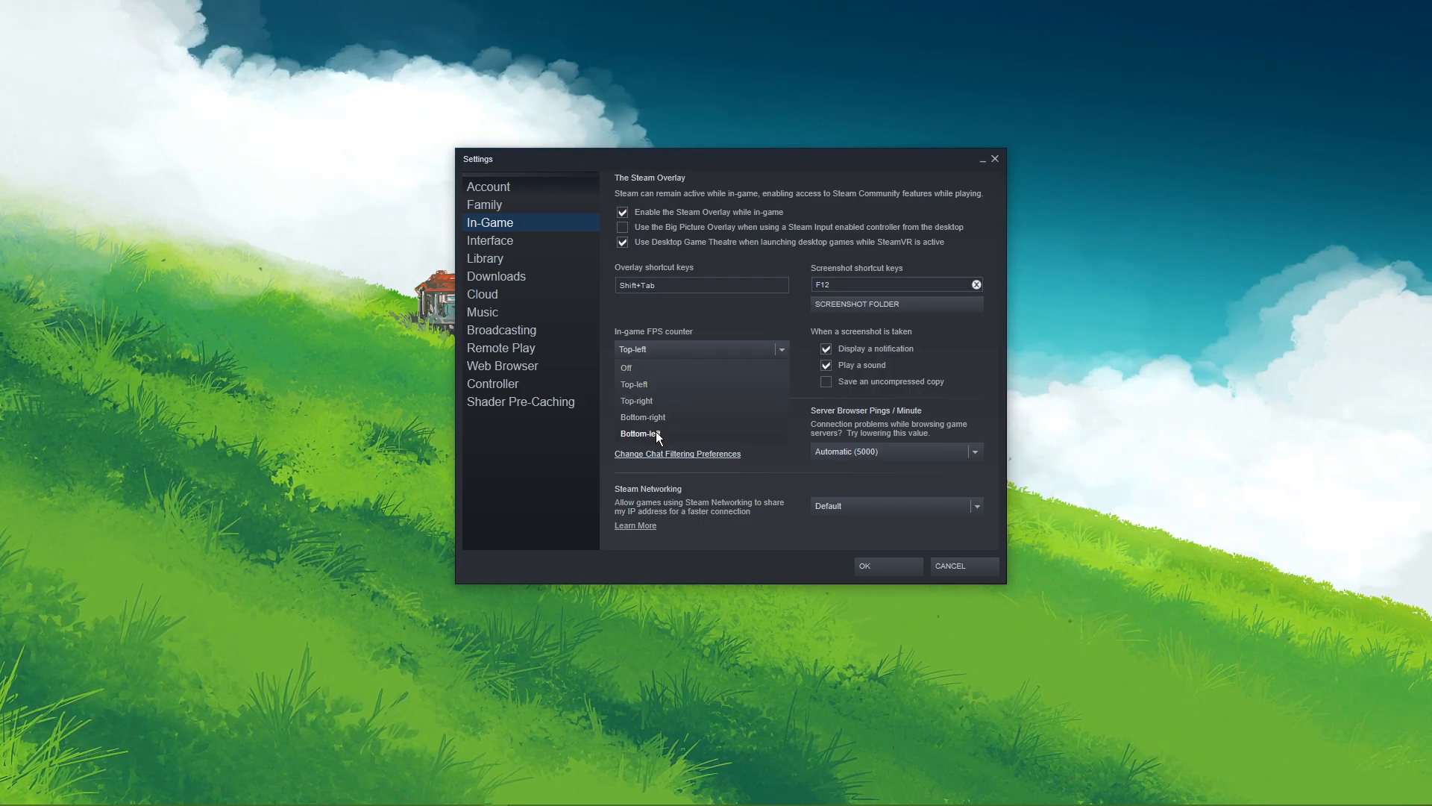